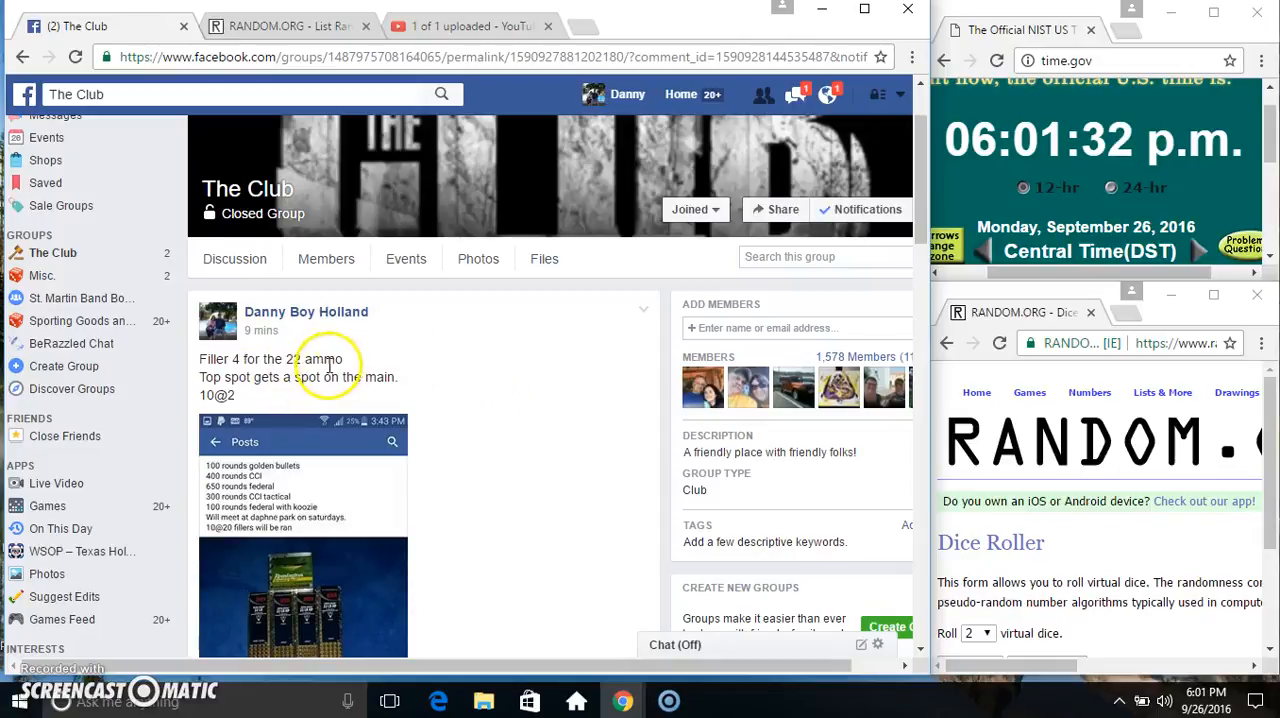
mouse_move(448, 400)
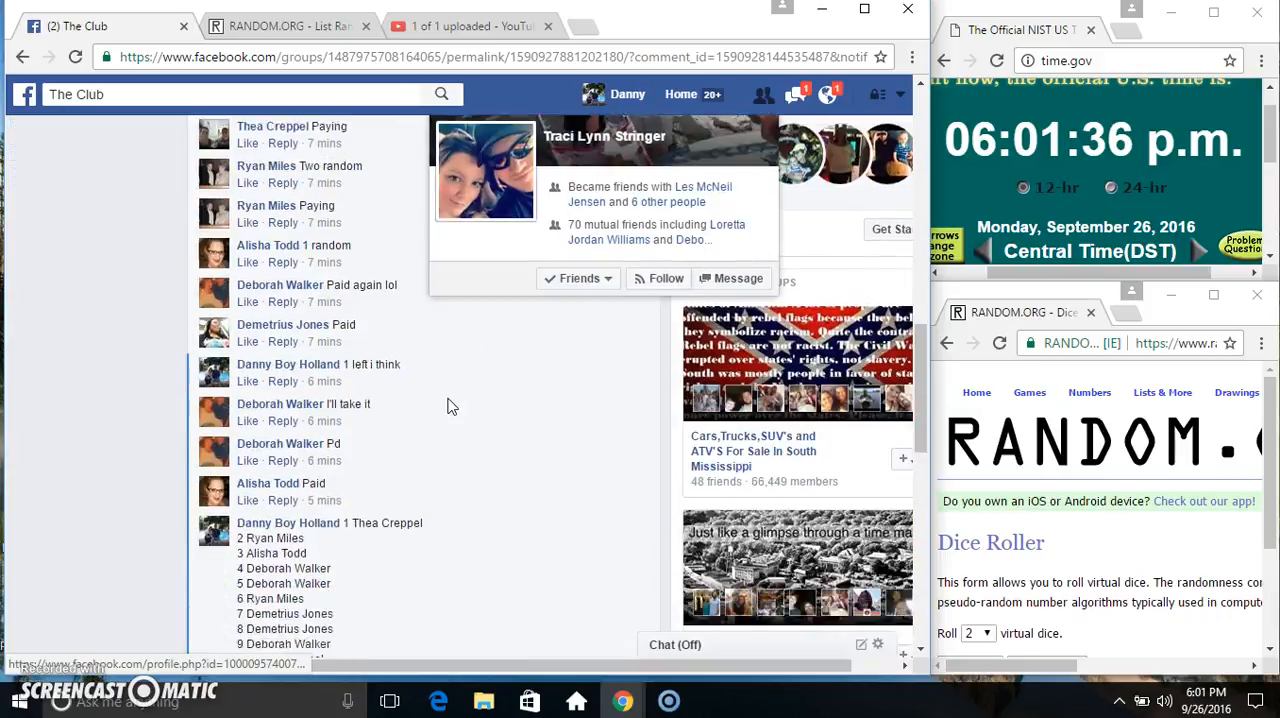
Copy the numbered ten-name list from the group comment and check the taskbar clock.
scroll(down, 3)
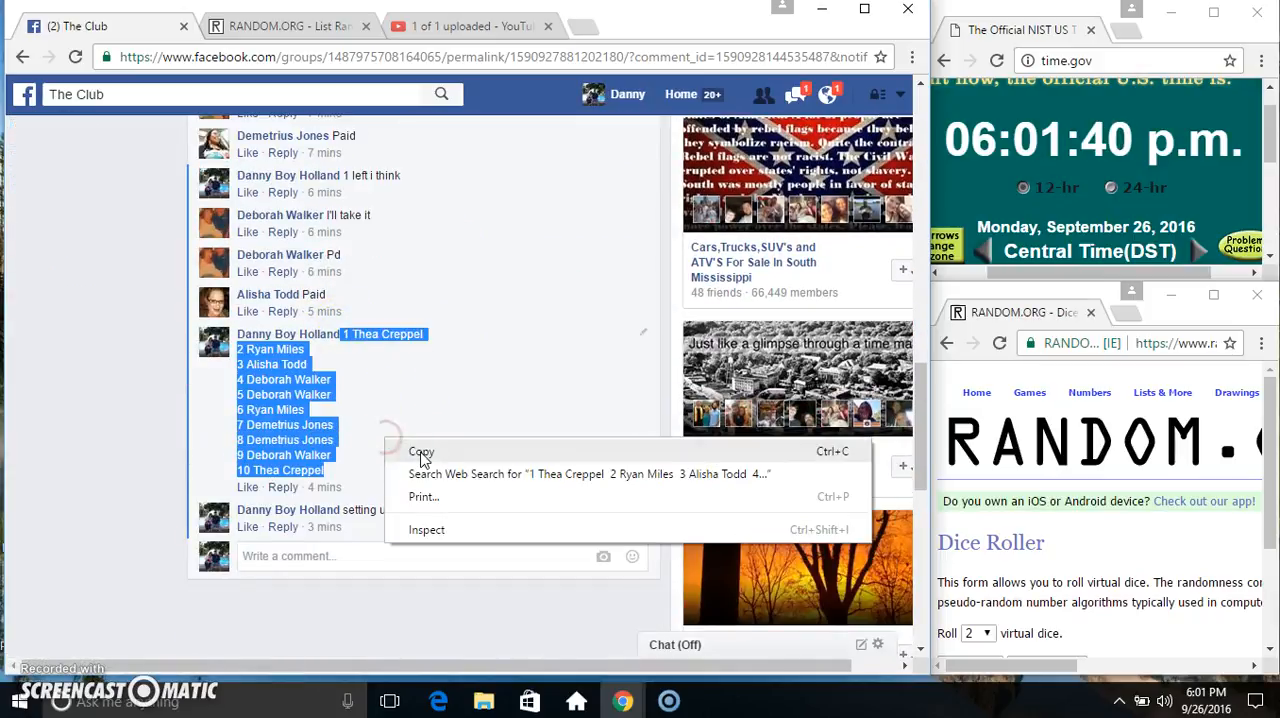
click(420, 450)
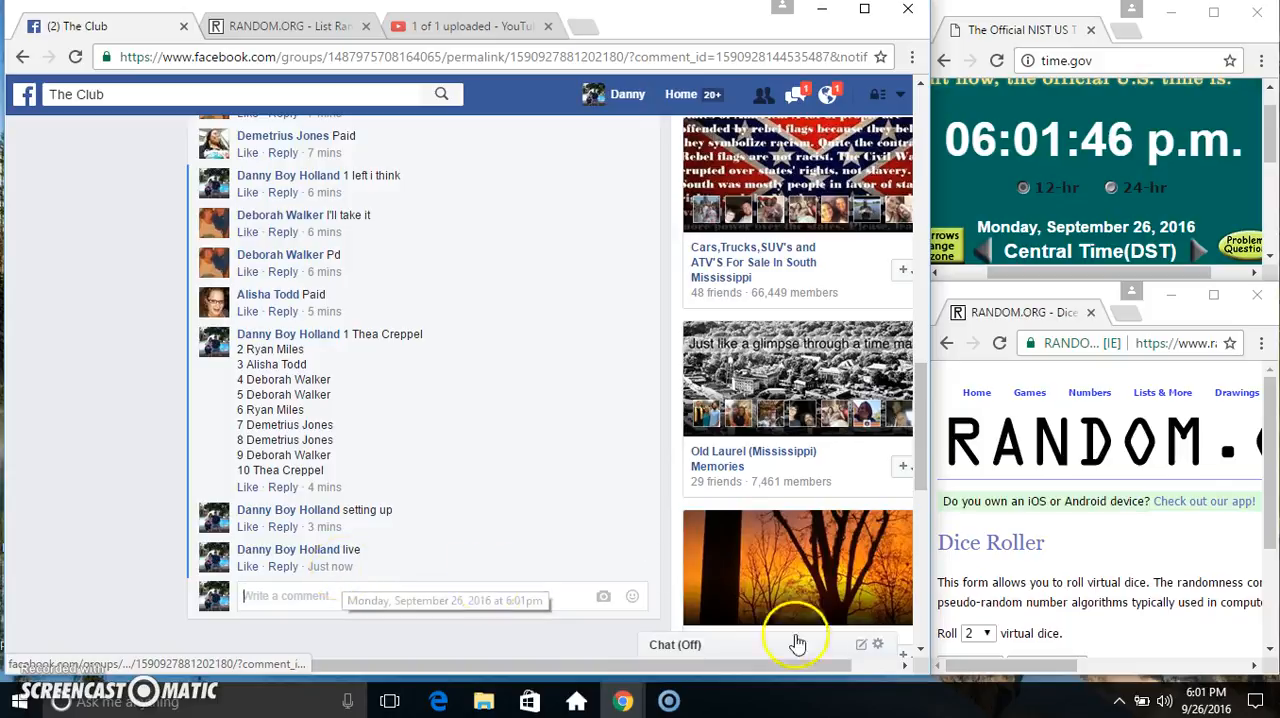
click(1208, 696)
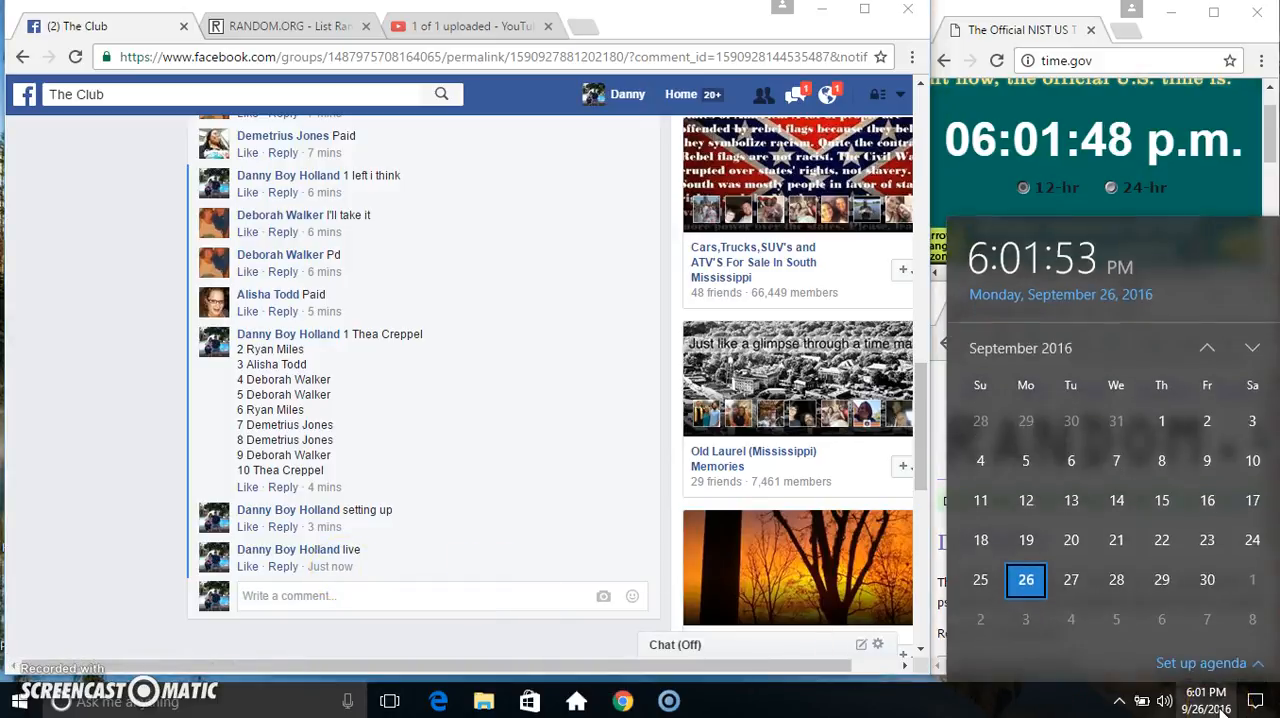
Paste the ten names into the List Randomizer and roll two dice in the Dice Roller.
click(290, 24)
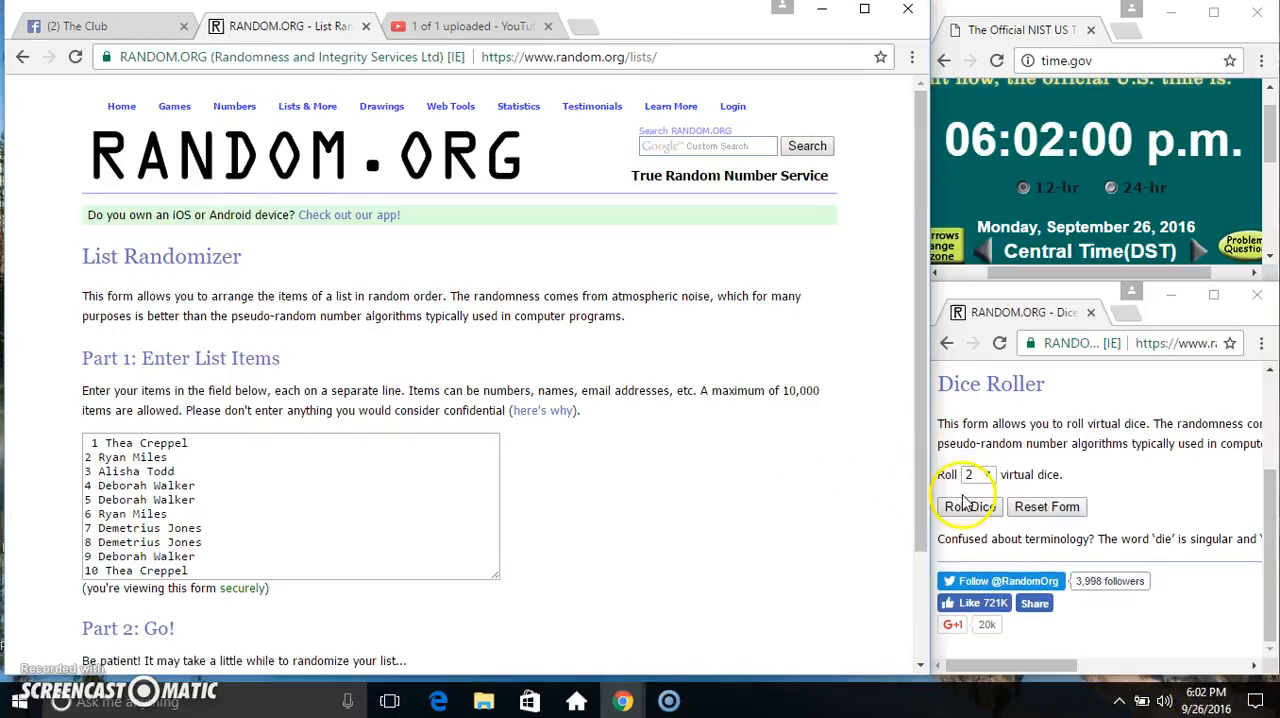
click(964, 506)
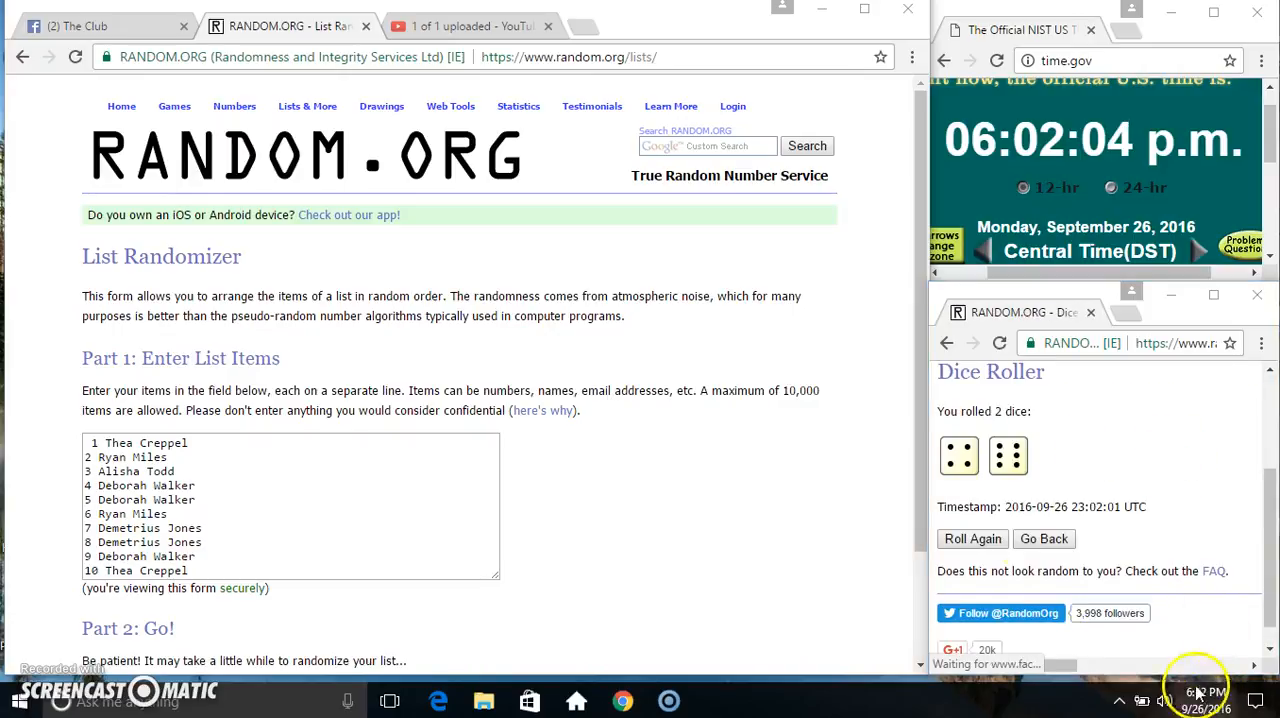
scroll(down, 3)
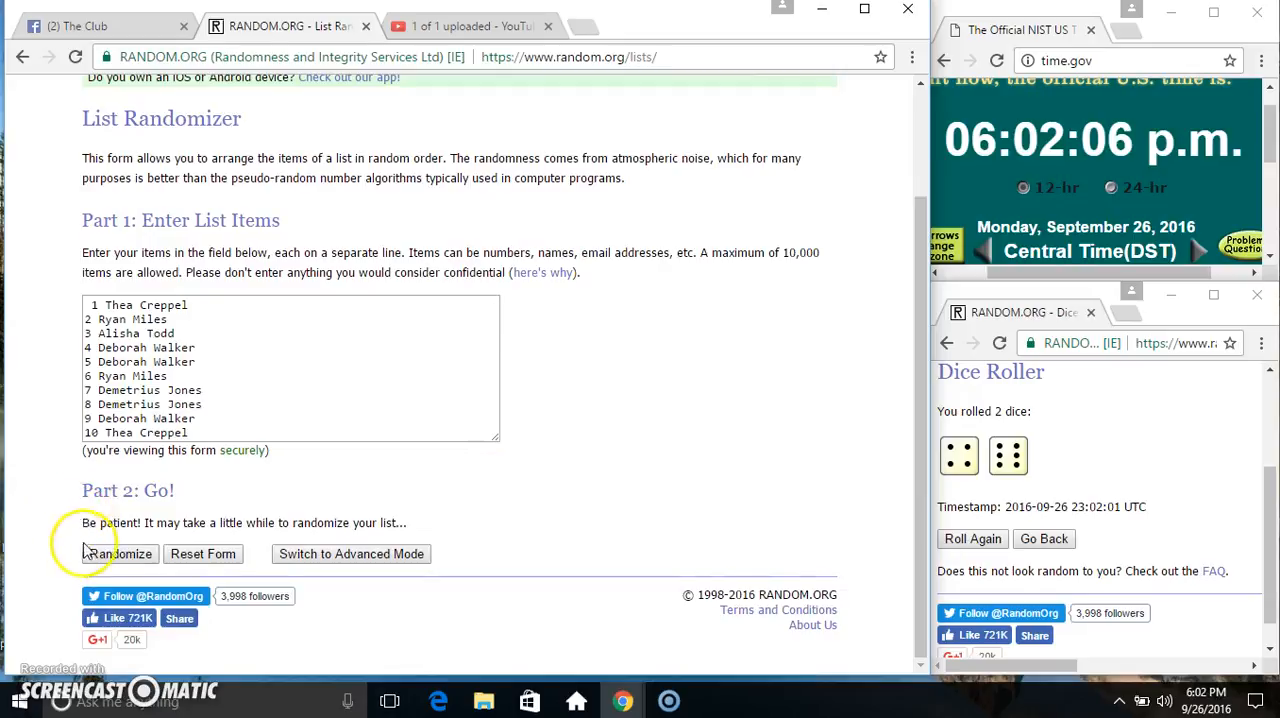
Randomize the ten-name list repeatedly with Again! until it shows 9 randomizations.
click(116, 554)
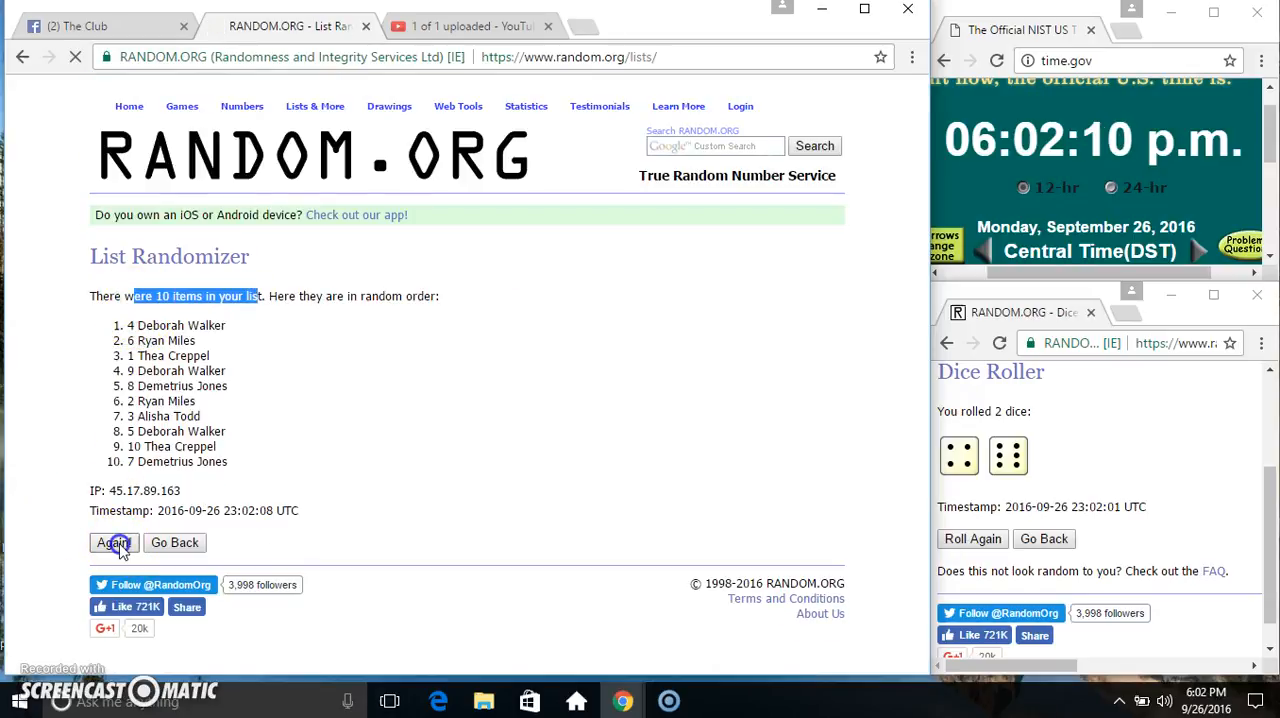
click(112, 544)
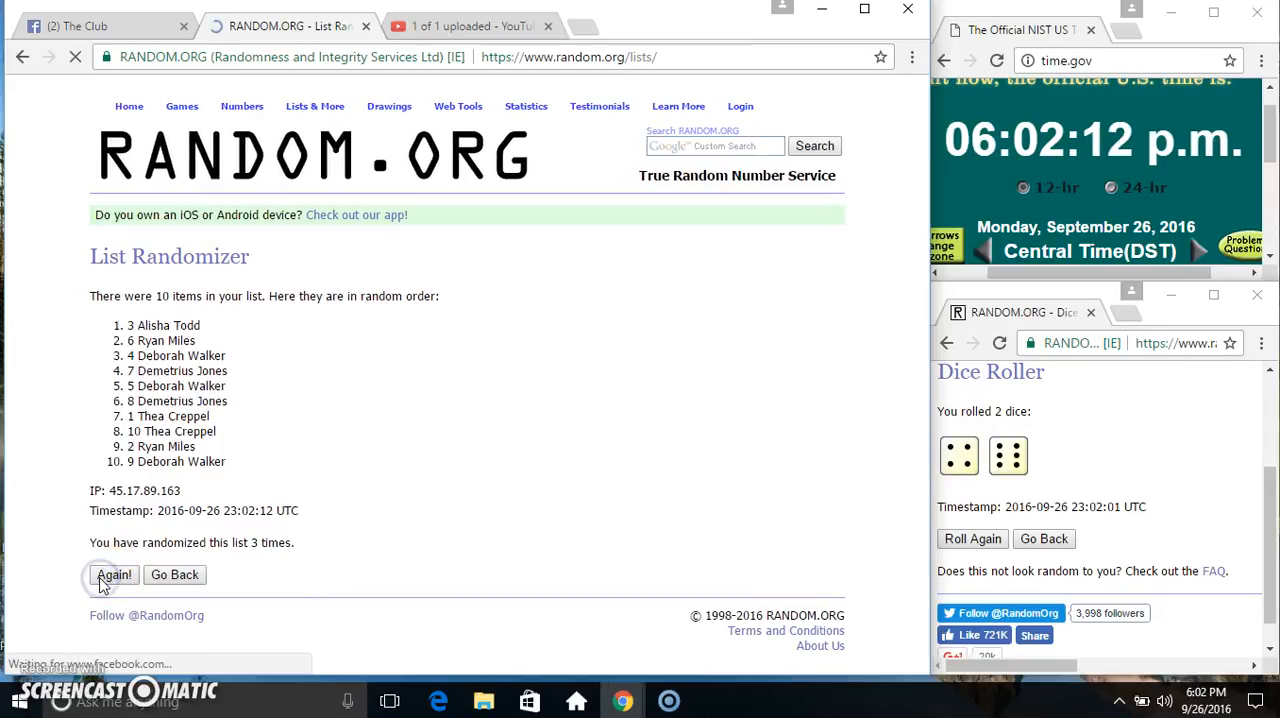
click(112, 576)
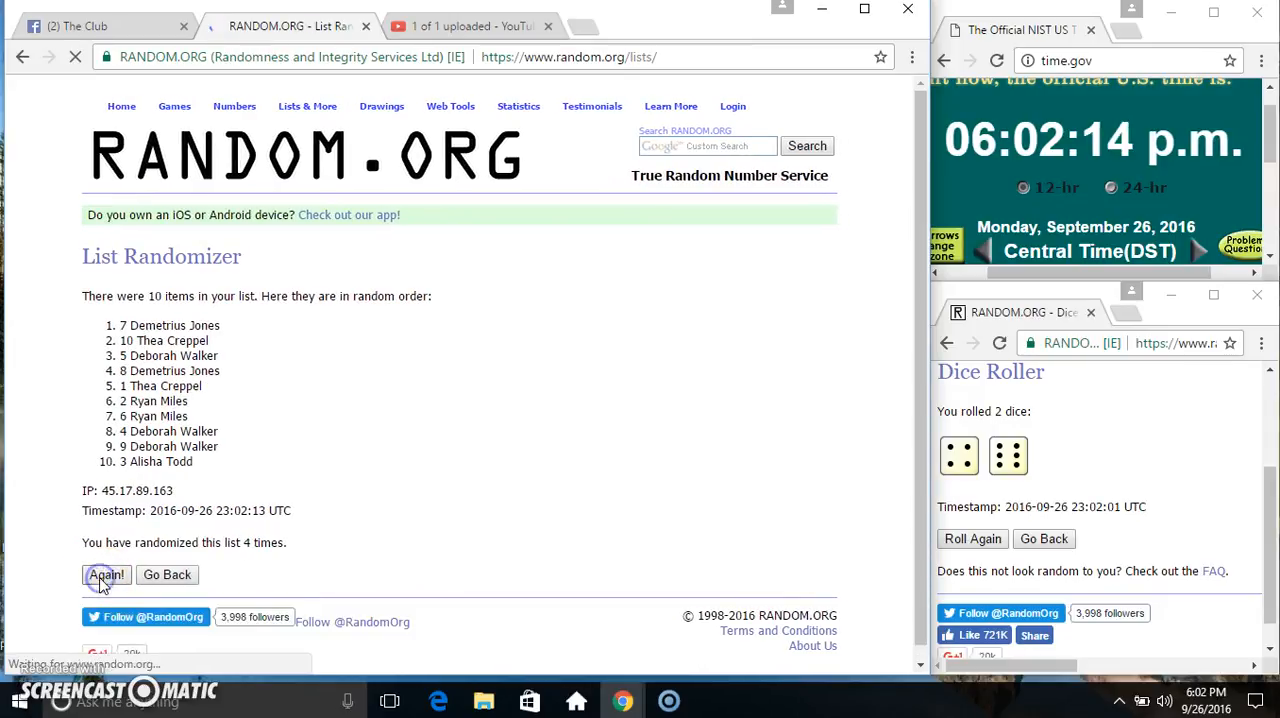
click(104, 576)
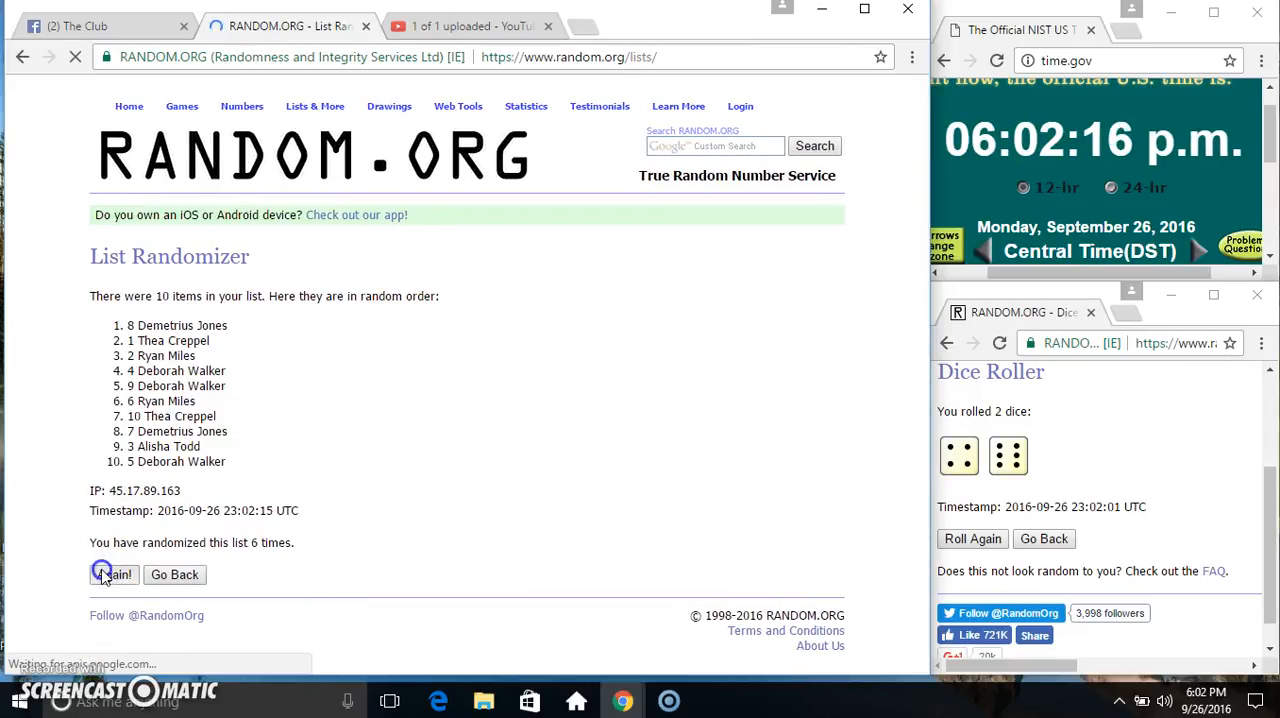
click(112, 576)
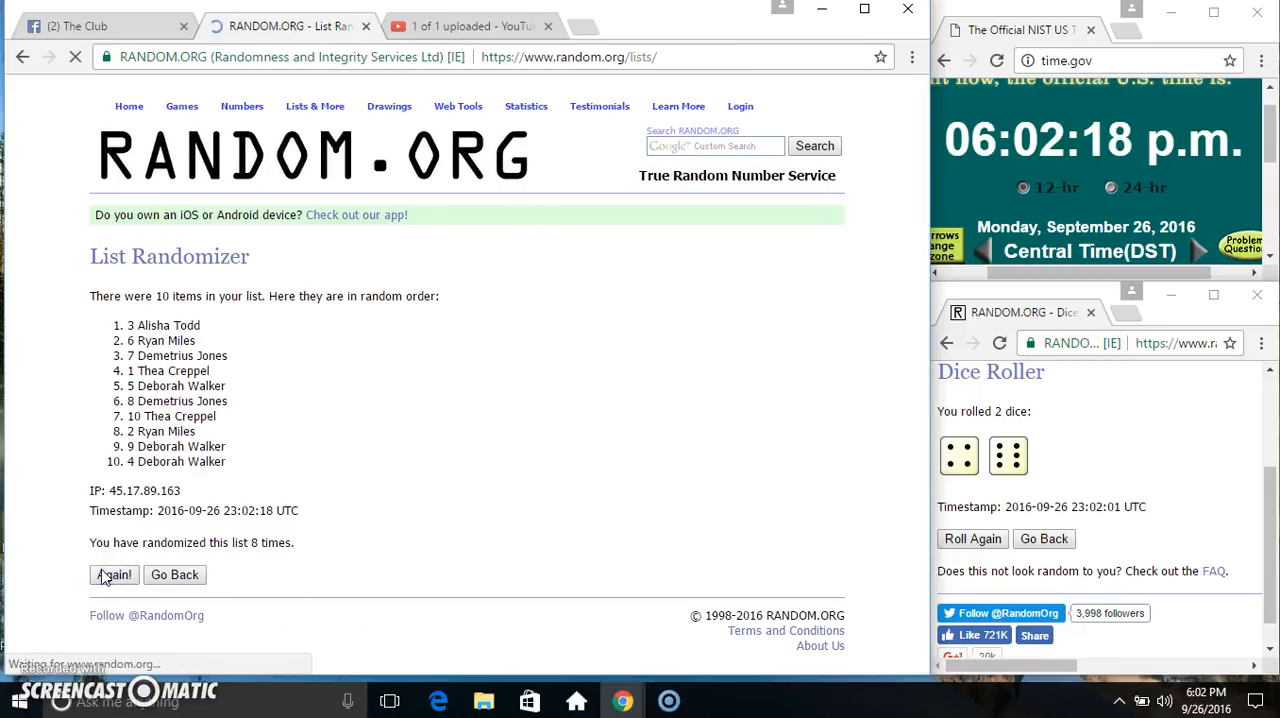
click(112, 576)
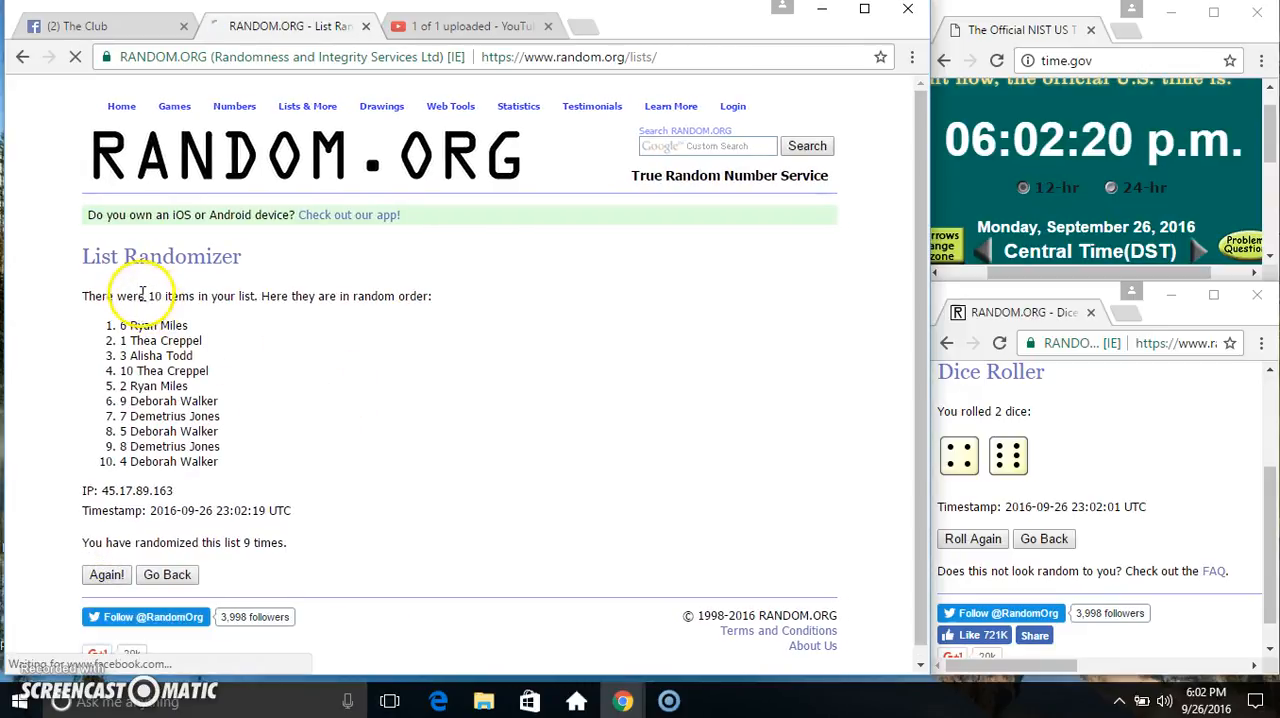
double_click(154, 324)
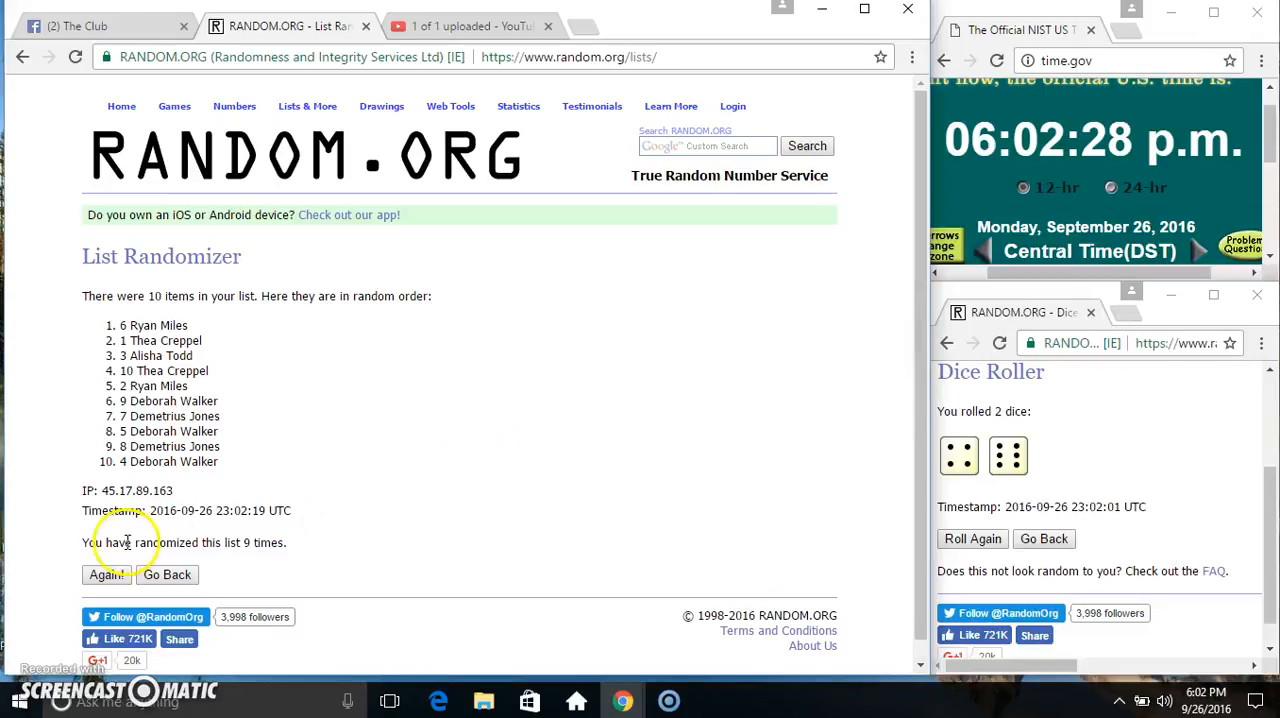
Randomize the list a tenth time and return to the Facebook comment thread.
click(106, 576)
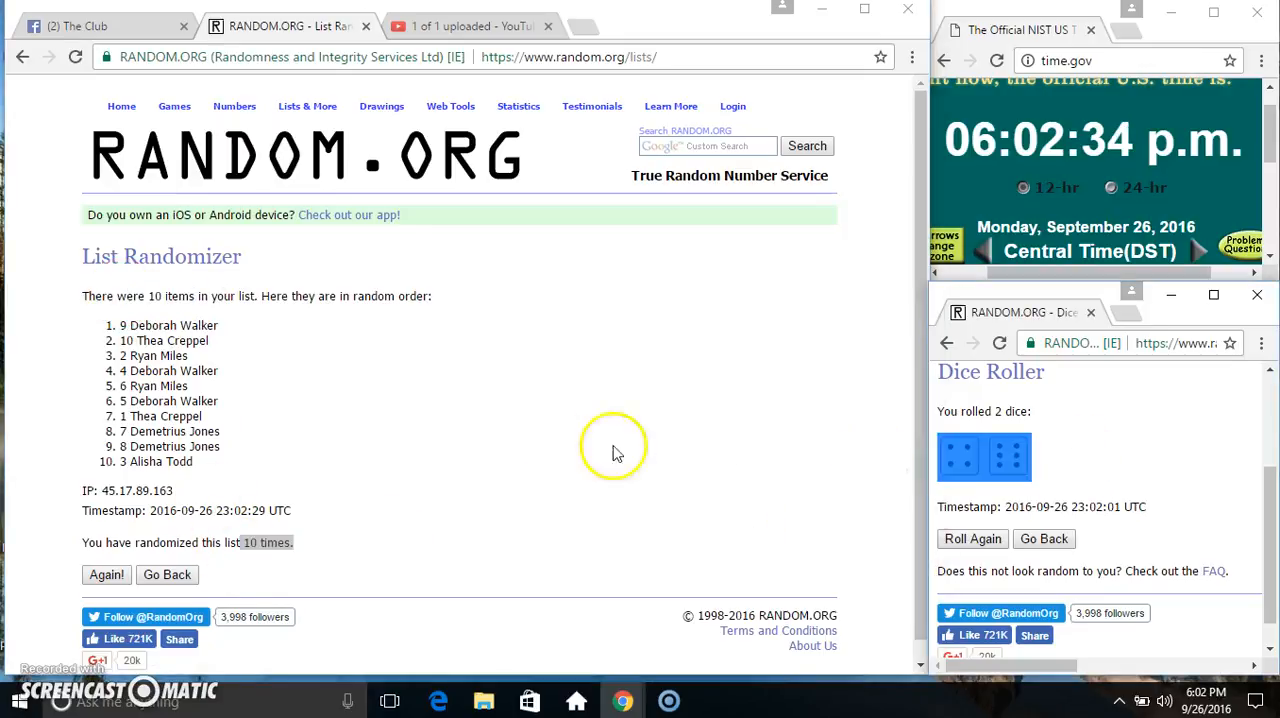
click(96, 22)
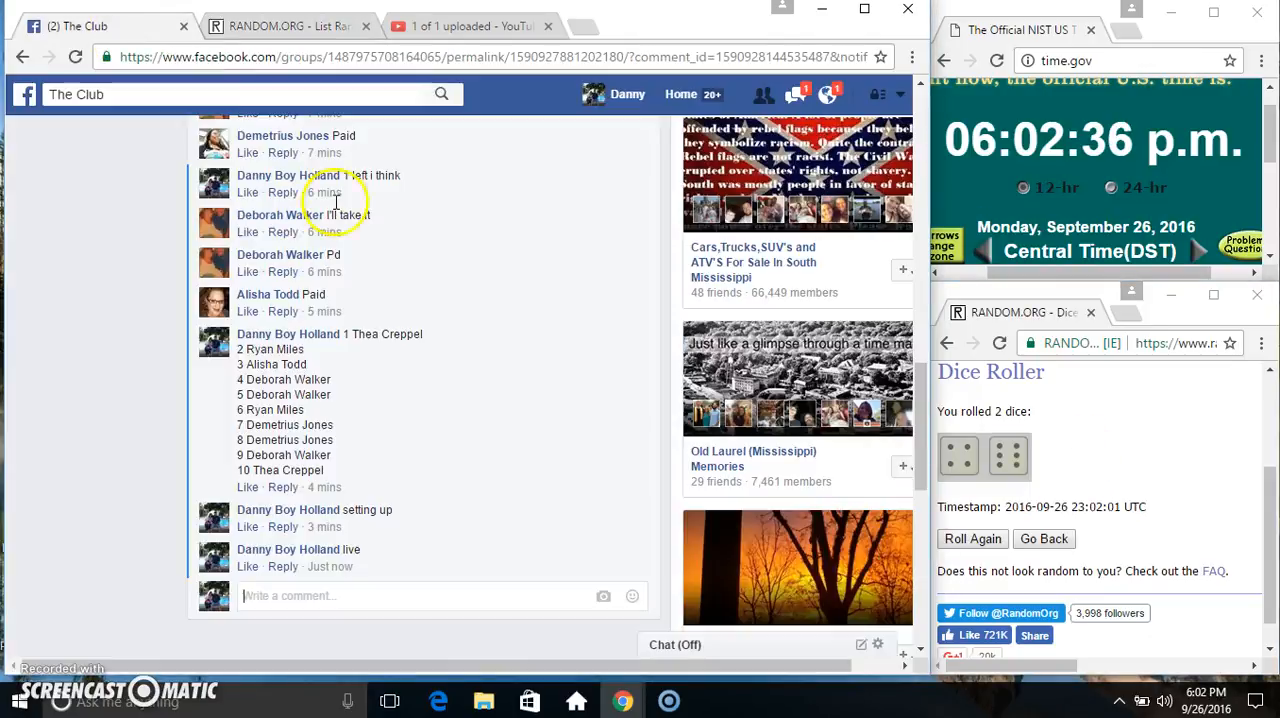